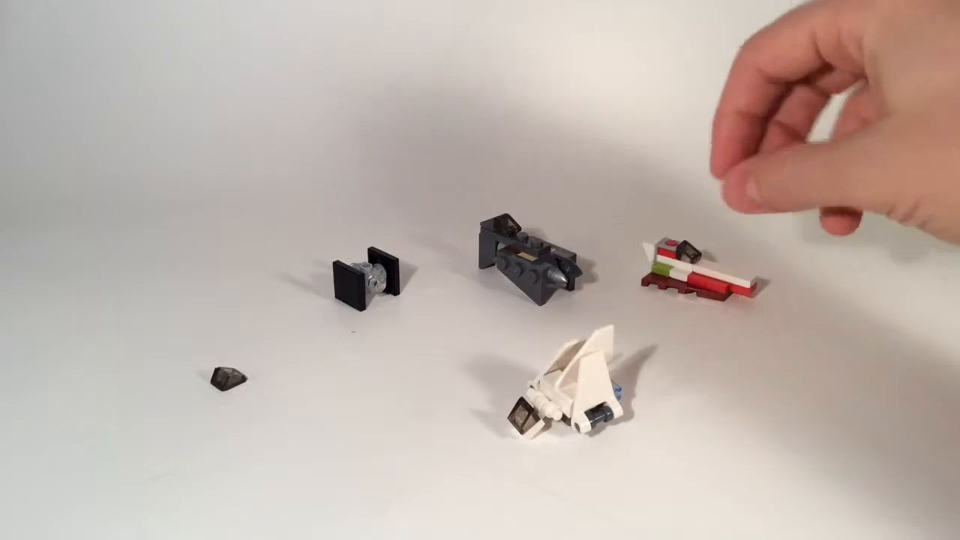
{"action": "left_click_drag", "start_coordinate": [683, 270], "coordinate": [705, 217]}
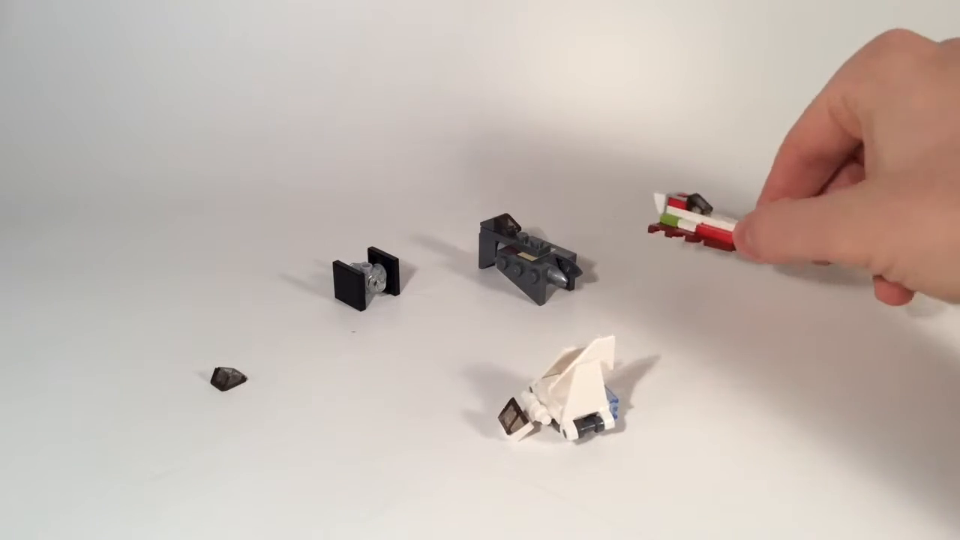